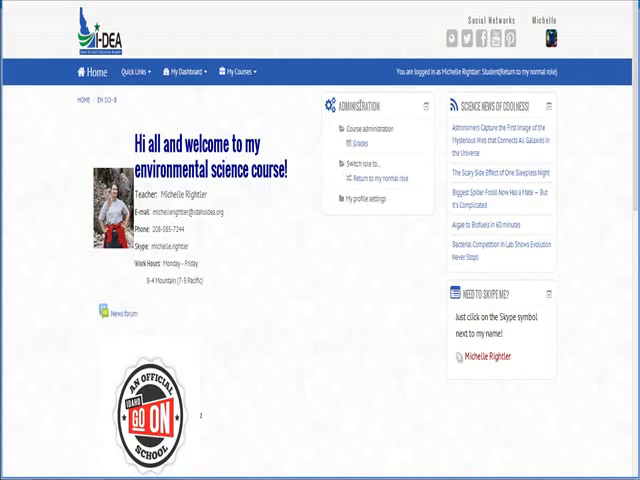
mouse_move(364, 229)
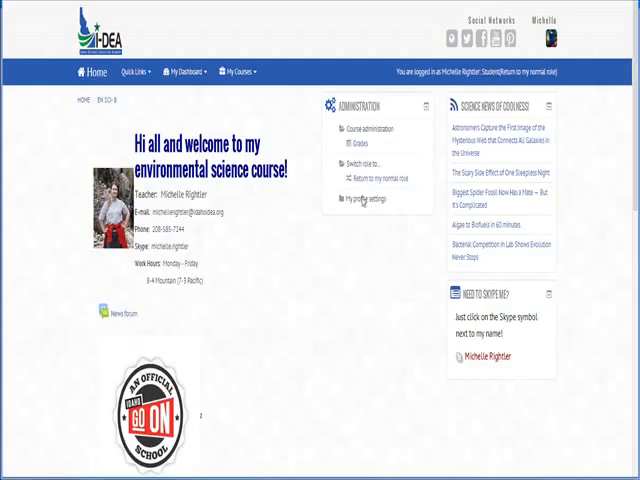
mouse_move(558, 140)
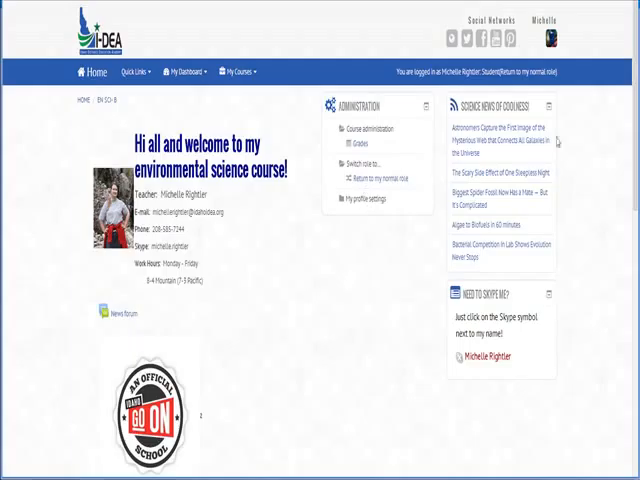
mouse_move(556, 138)
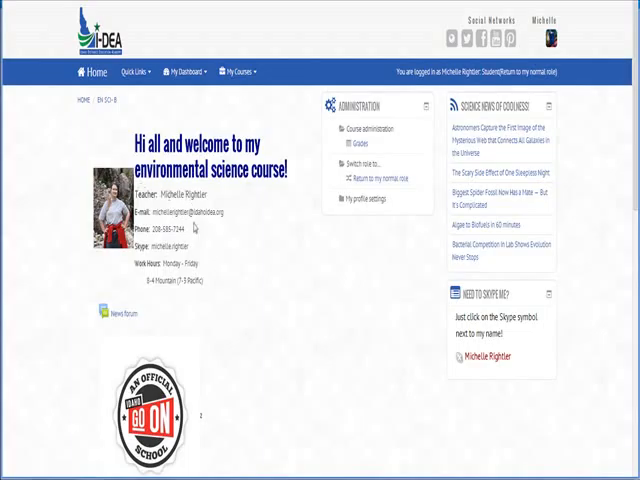
mouse_move(160, 260)
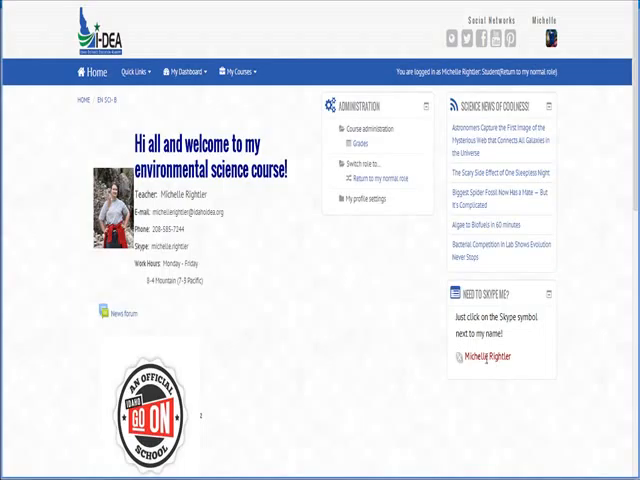
mouse_move(446, 323)
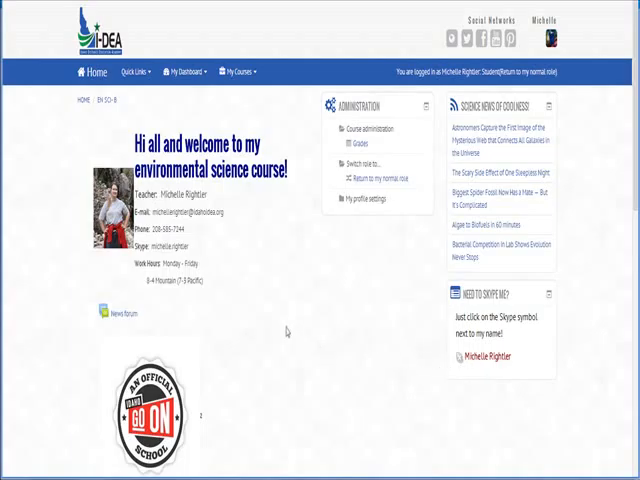
- Scroll down past the welcome message to the Course Resources and Science Help sections
scroll(down, 3)
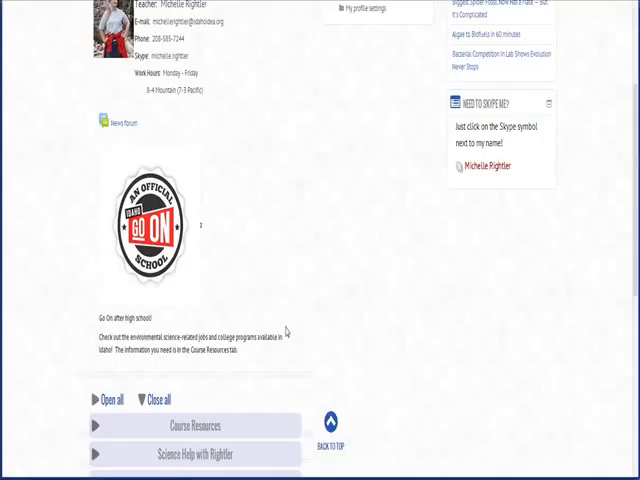
mouse_move(273, 251)
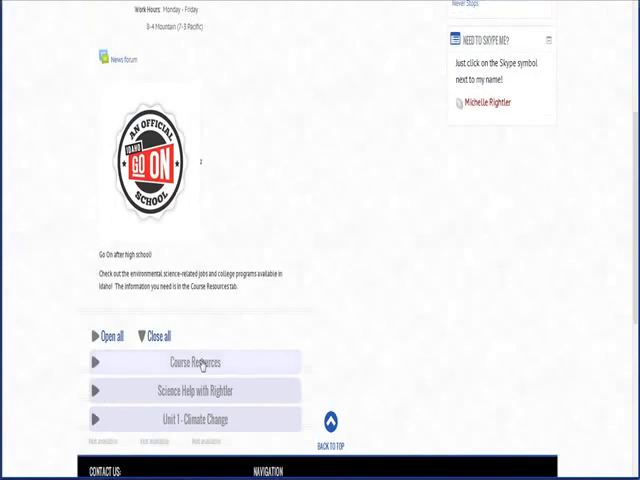
- Expand Course Resources to list the syllabus, class policies and career documents
click(195, 362)
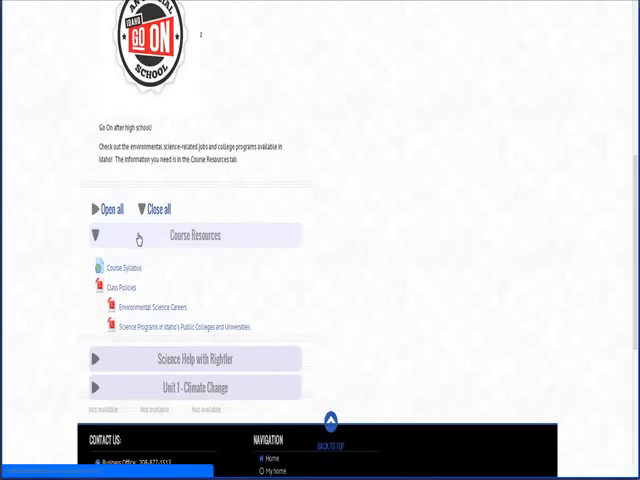
- Open Science Help with Rightler to view the Office Hours Link, then collapse it
click(97, 235)
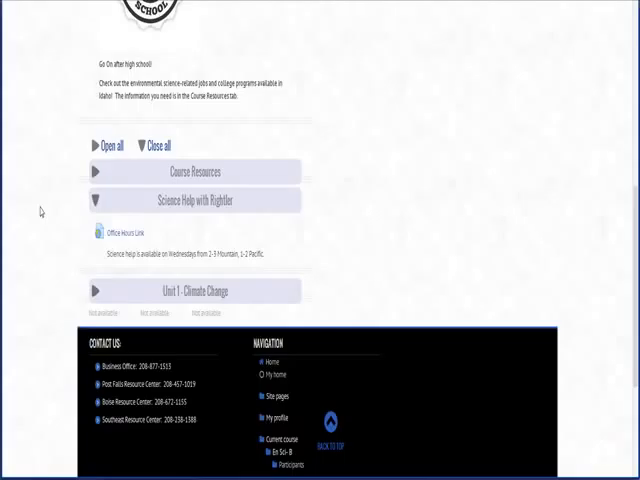
mouse_move(40, 212)
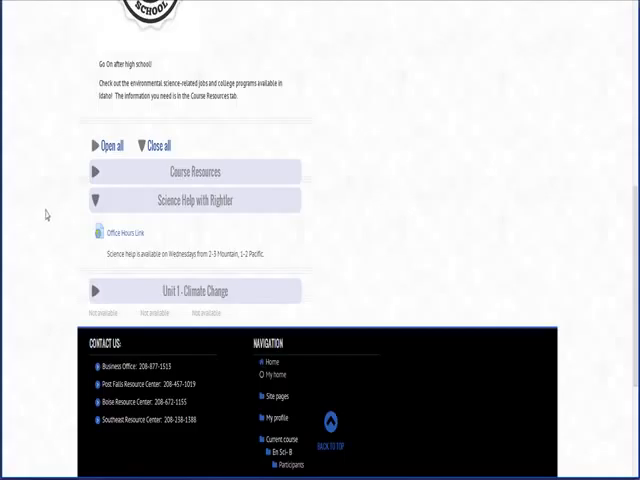
mouse_move(52, 213)
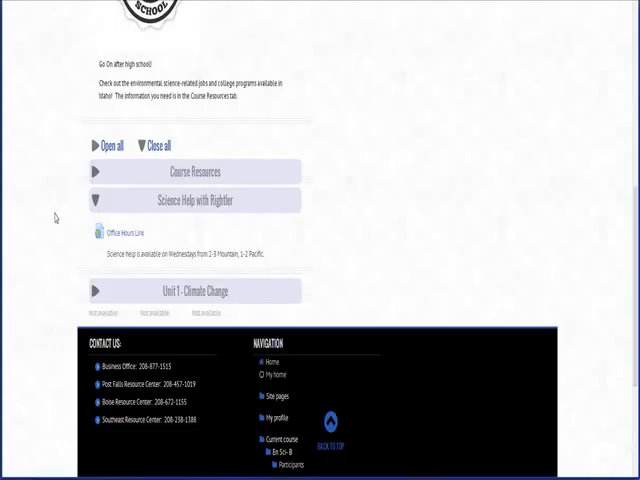
click(121, 233)
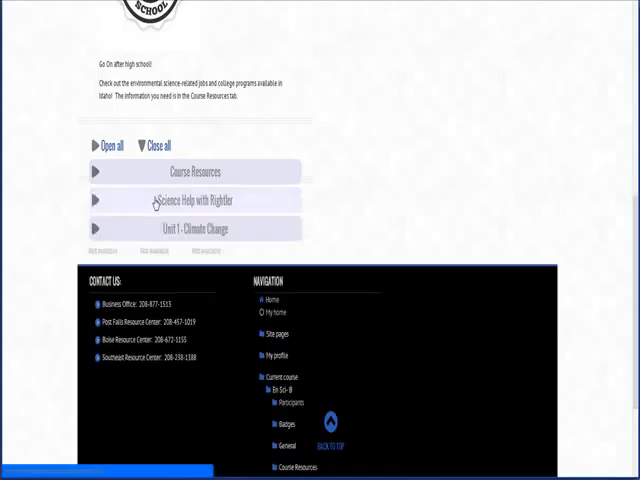
mouse_move(72, 199)
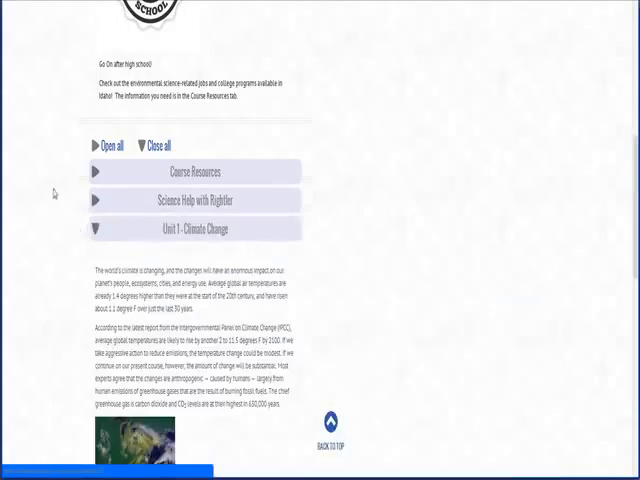
- Scroll through Unit 1 - Climate Change to the Unit 1 Checklist and lesson links
scroll(down, 3)
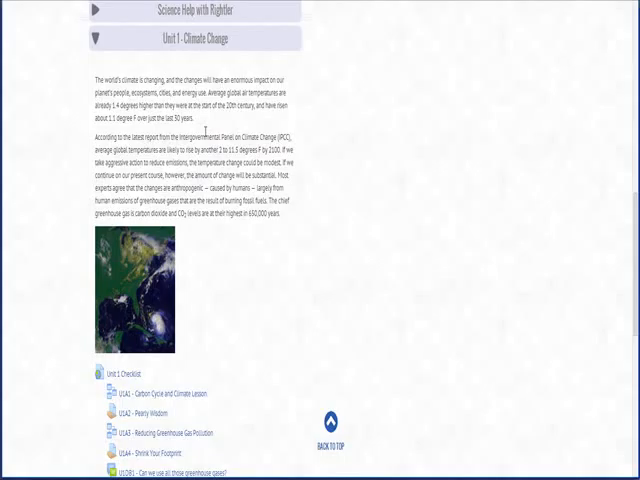
scroll(down, 3)
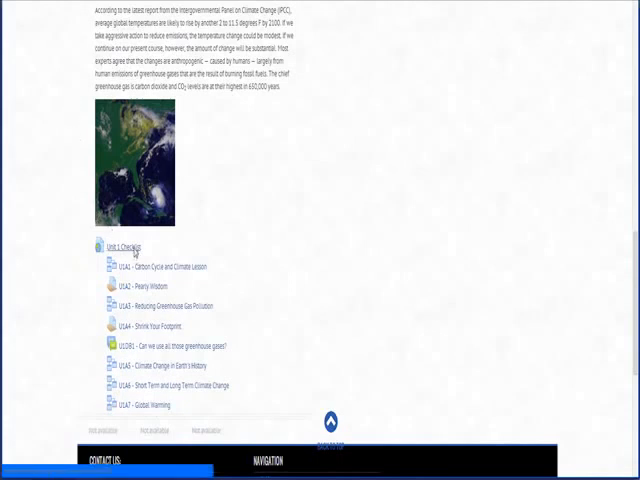
click(122, 248)
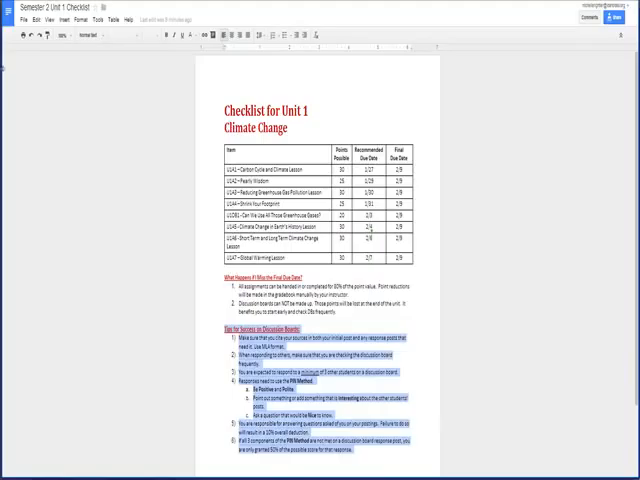
mouse_move(6, 47)
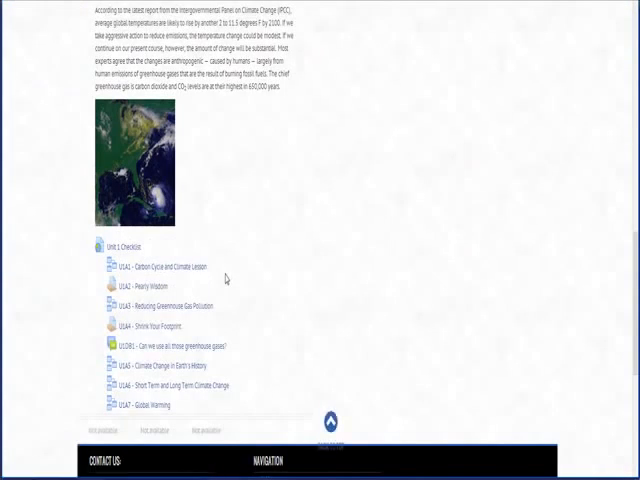
- Open the U1A1 - Carbon Cycle and Climate Lesson from the Unit 1 list
scroll(down, 3)
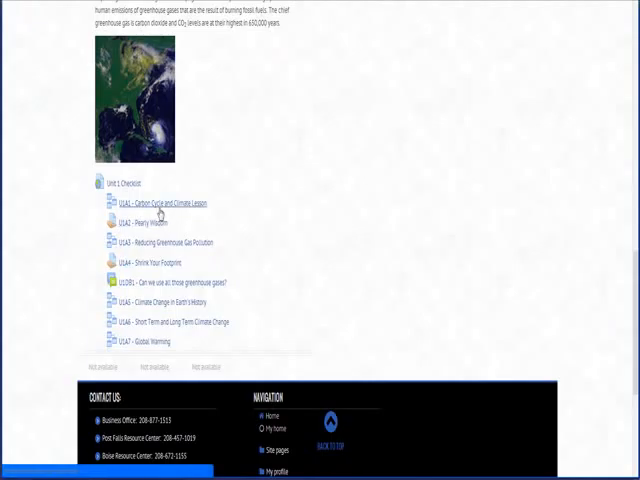
click(165, 202)
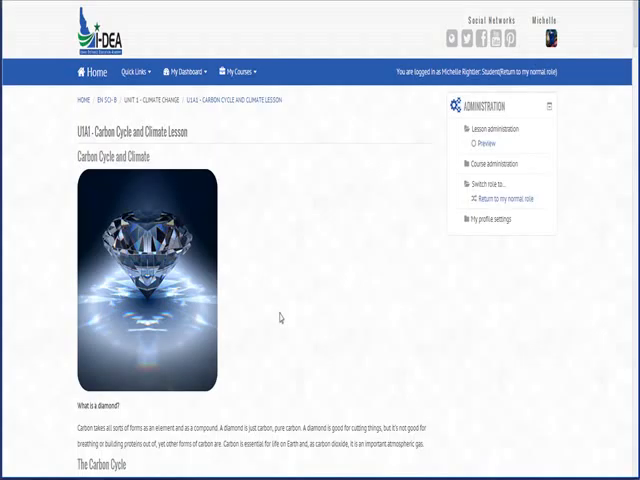
- Scroll through the carbon cycle diagram and videos down to the six-question page
scroll(down, 3)
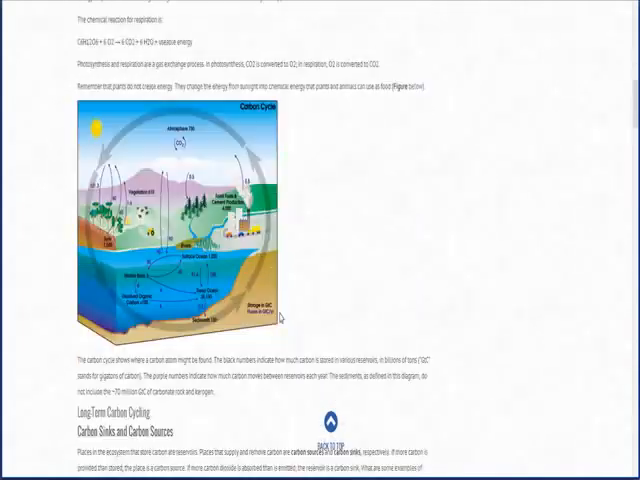
scroll(down, 3)
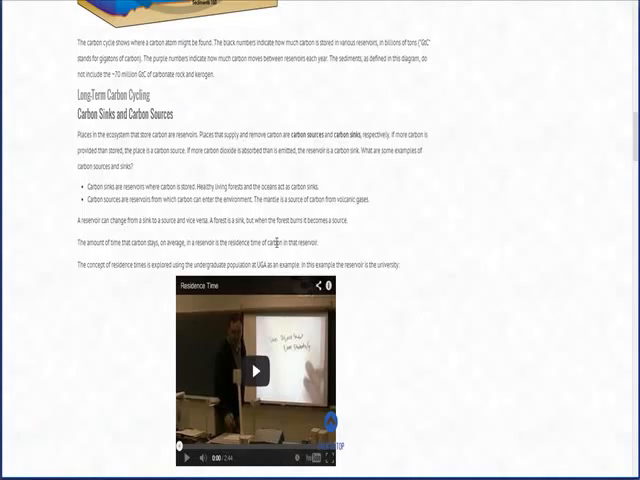
scroll(down, 3)
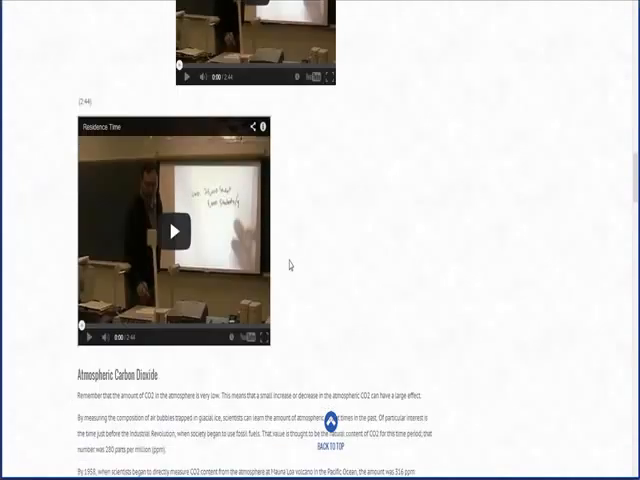
scroll(down, 3)
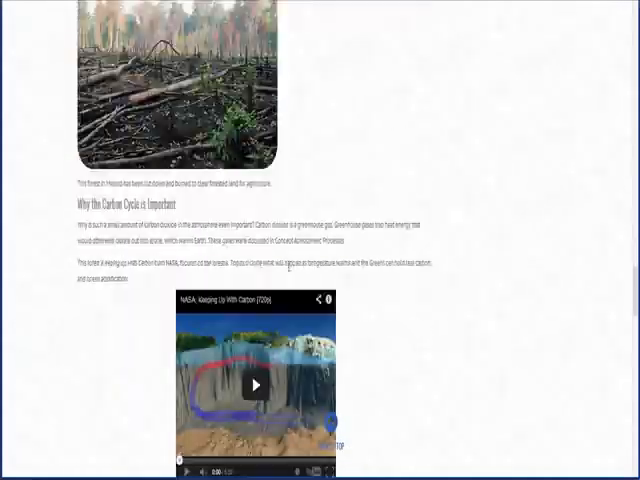
scroll(down, 3)
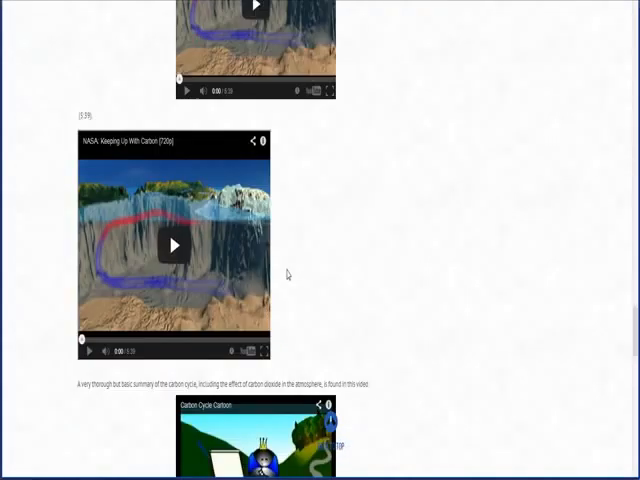
scroll(down, 3)
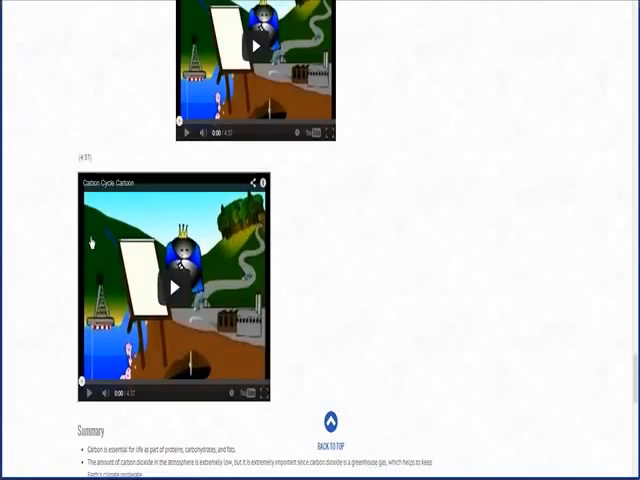
scroll(down, 3)
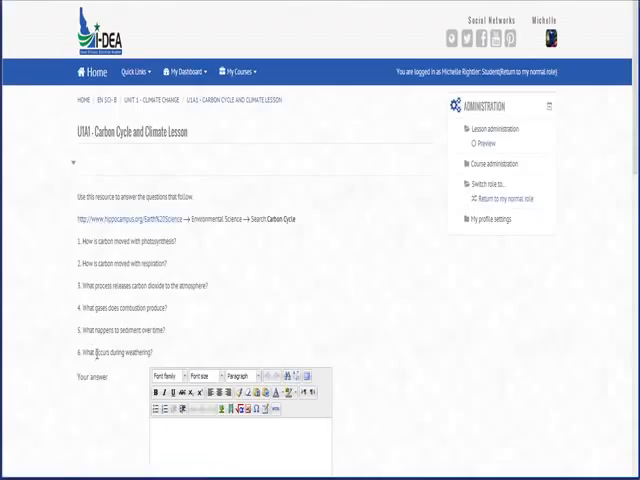
- Type the answer 'hi' into the lesson's Your answer editor
scroll(down, 3)
text(hi)
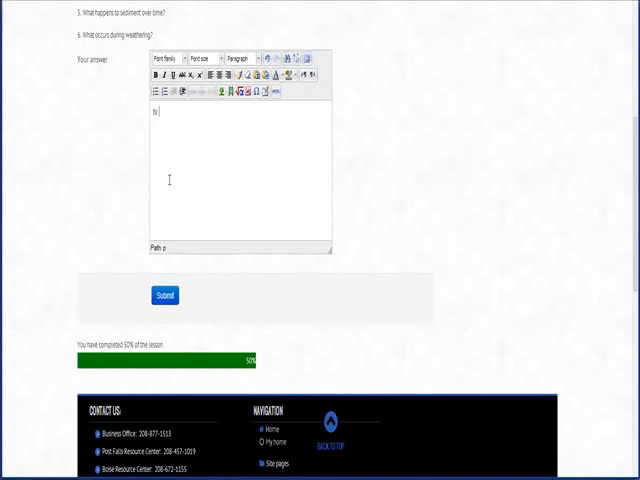
scroll(up, 3)
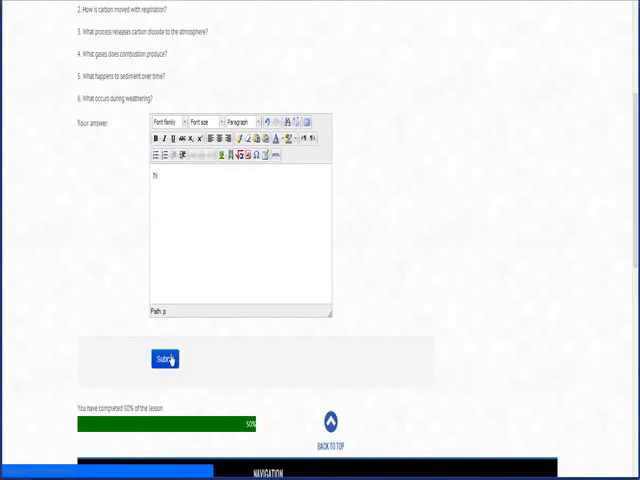
- Submit the carbon cycle lesson answer and return to the Unit 1 Checklist
click(163, 358)
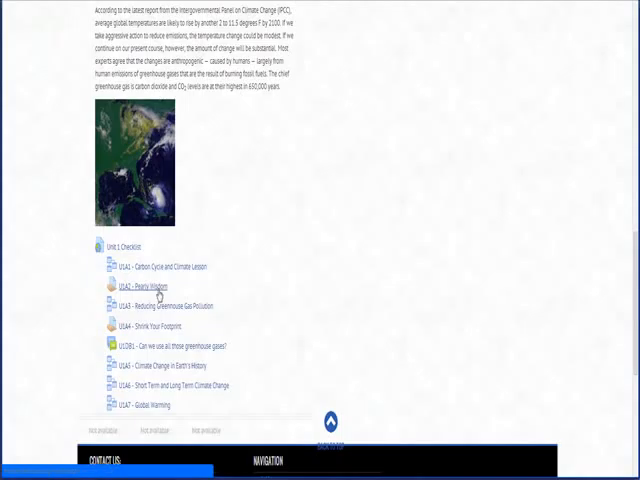
- Open the U1A2 - Pearly Wisdom Google Doc and point to File > Make a copy
click(140, 290)
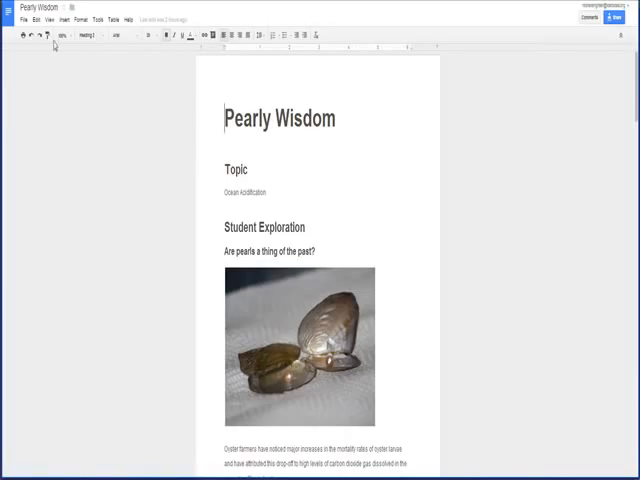
click(10, 19)
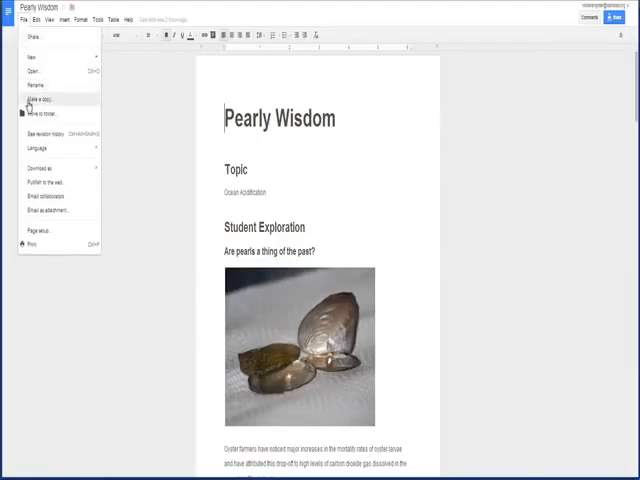
click(42, 167)
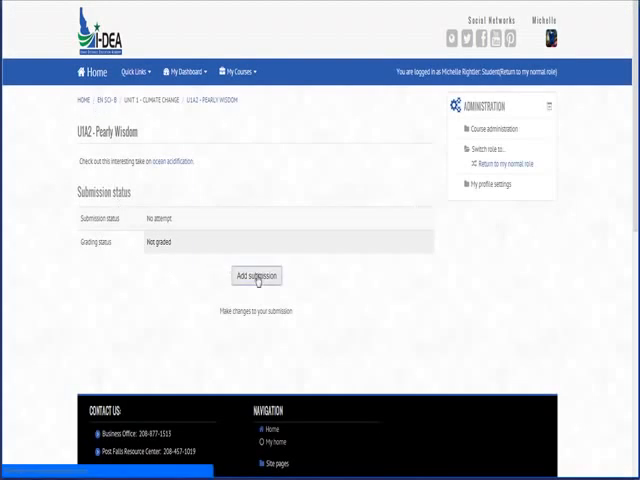
click(256, 276)
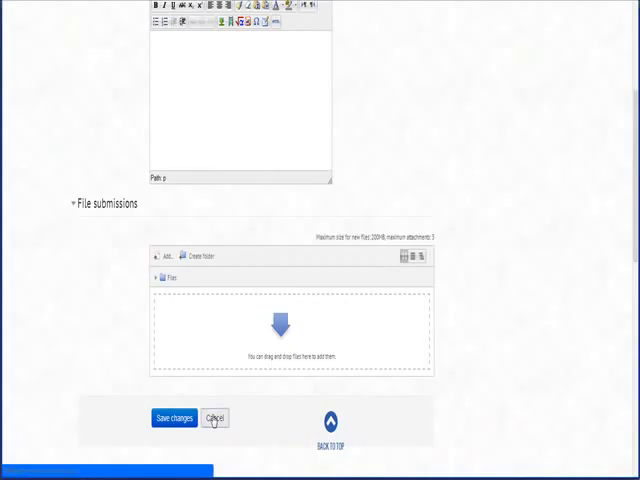
click(214, 418)
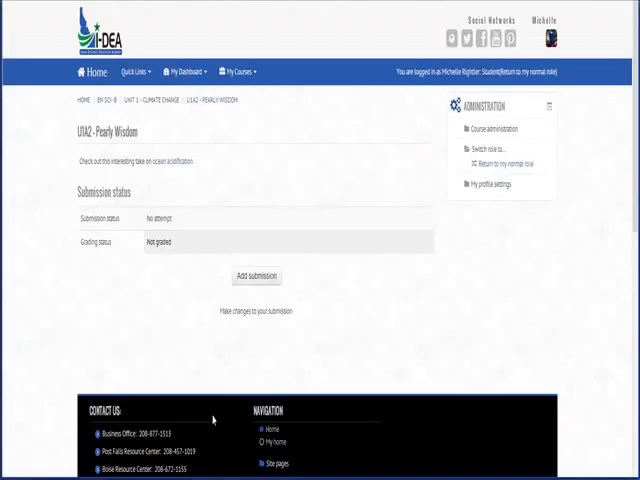
mouse_move(204, 420)
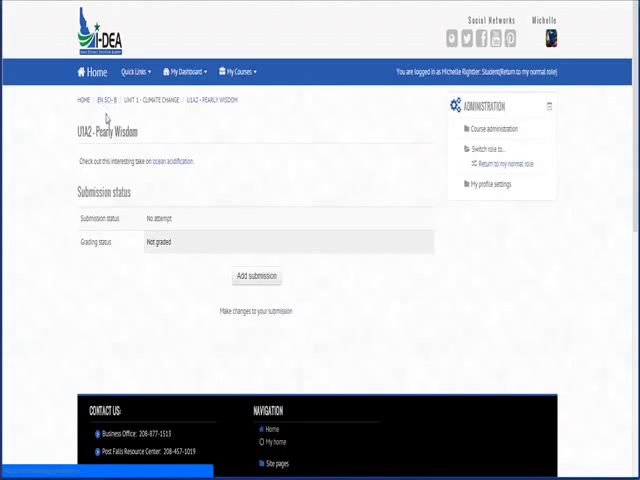
- Return to the EN SCI-B course page and scroll to Unit 1 - Climate Change
scroll(down, 3)
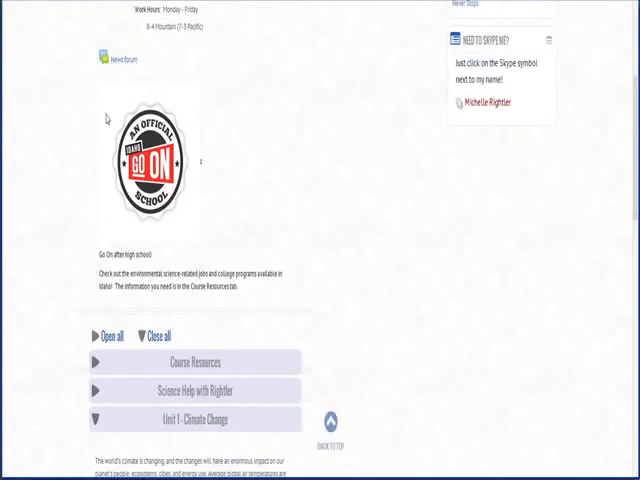
scroll(down, 3)
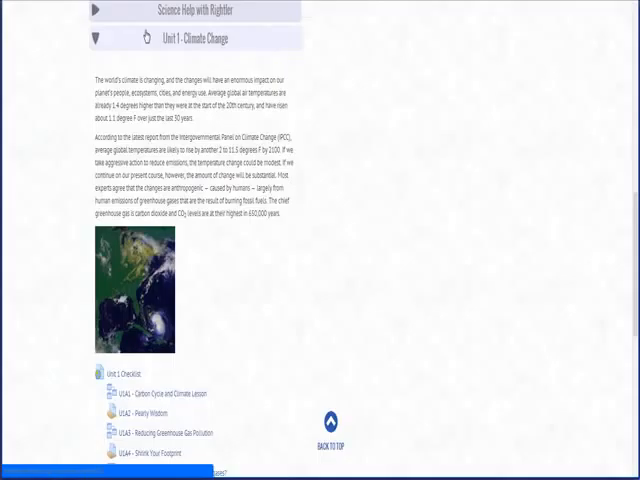
mouse_move(145, 37)
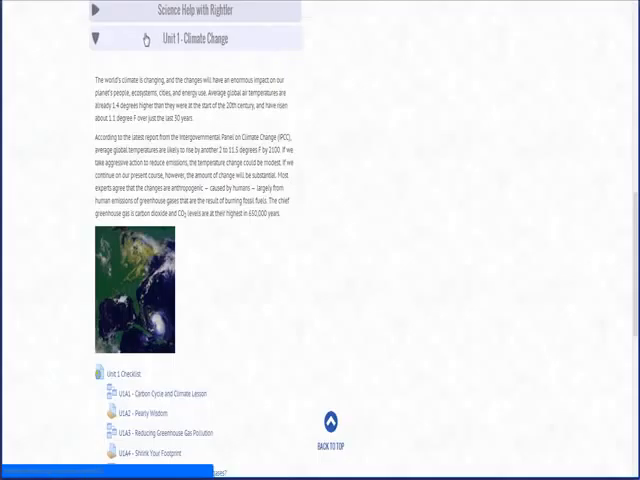